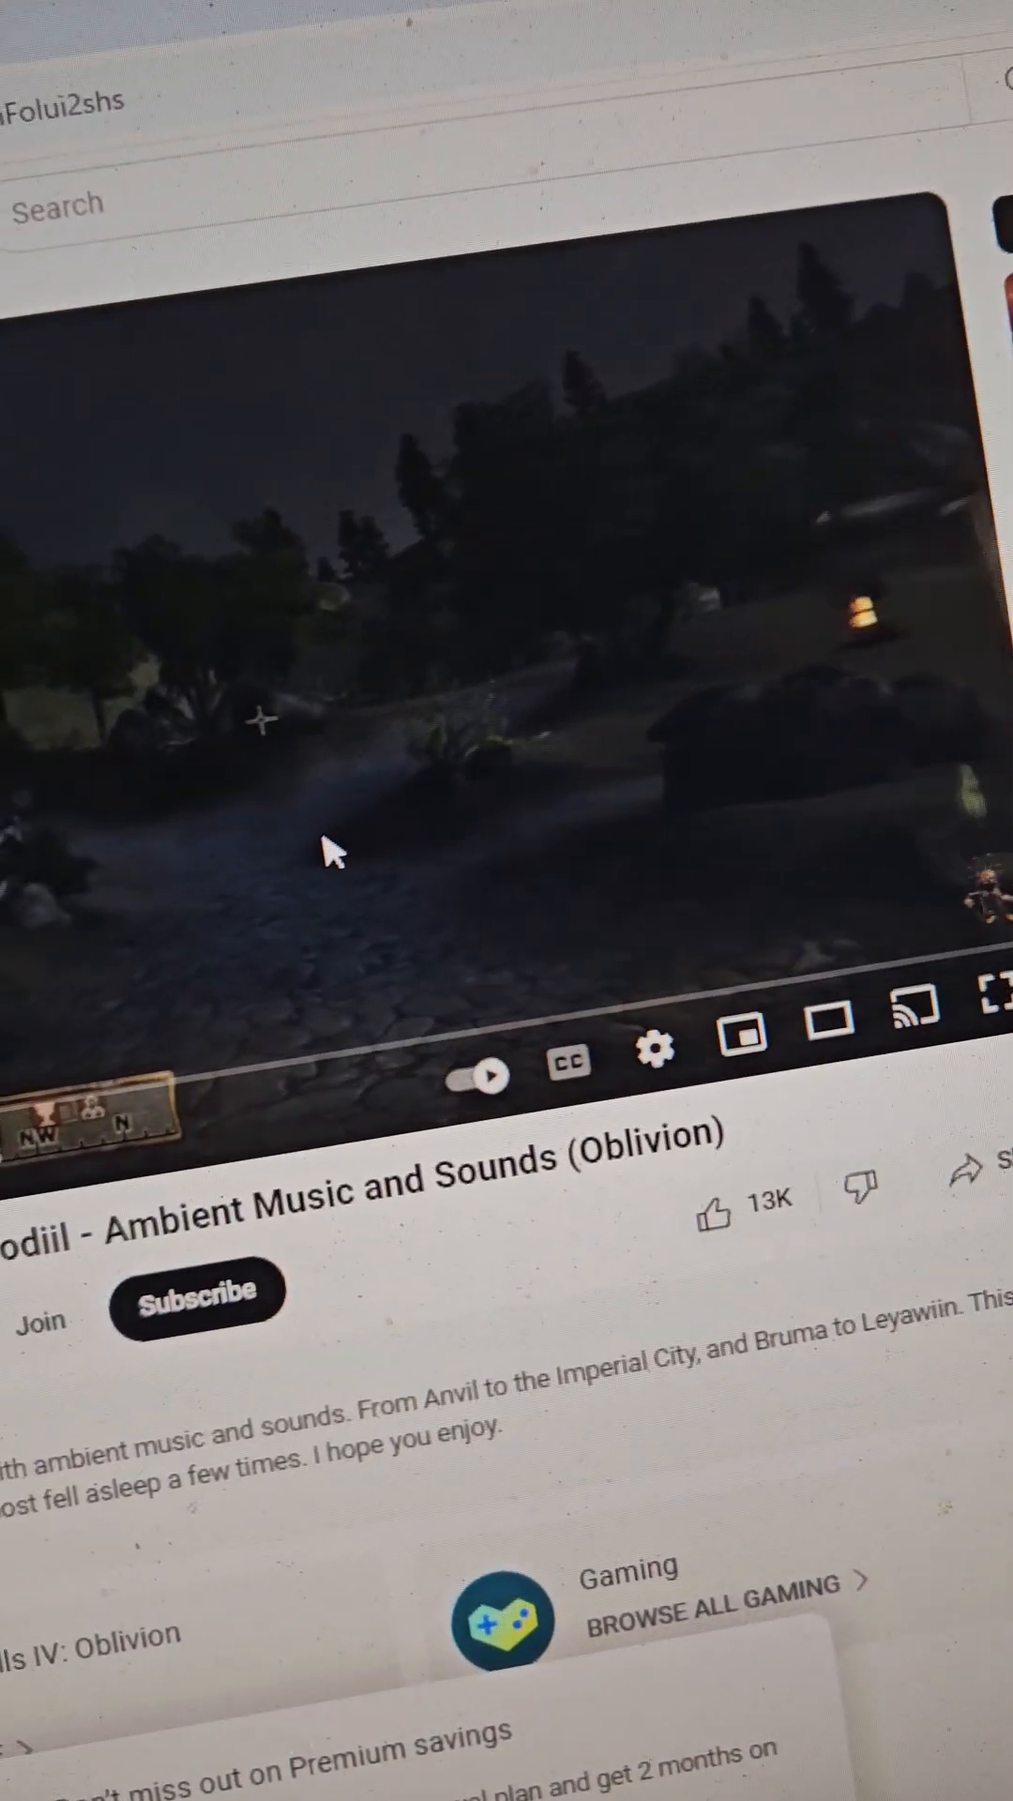
scroll("down", 3)
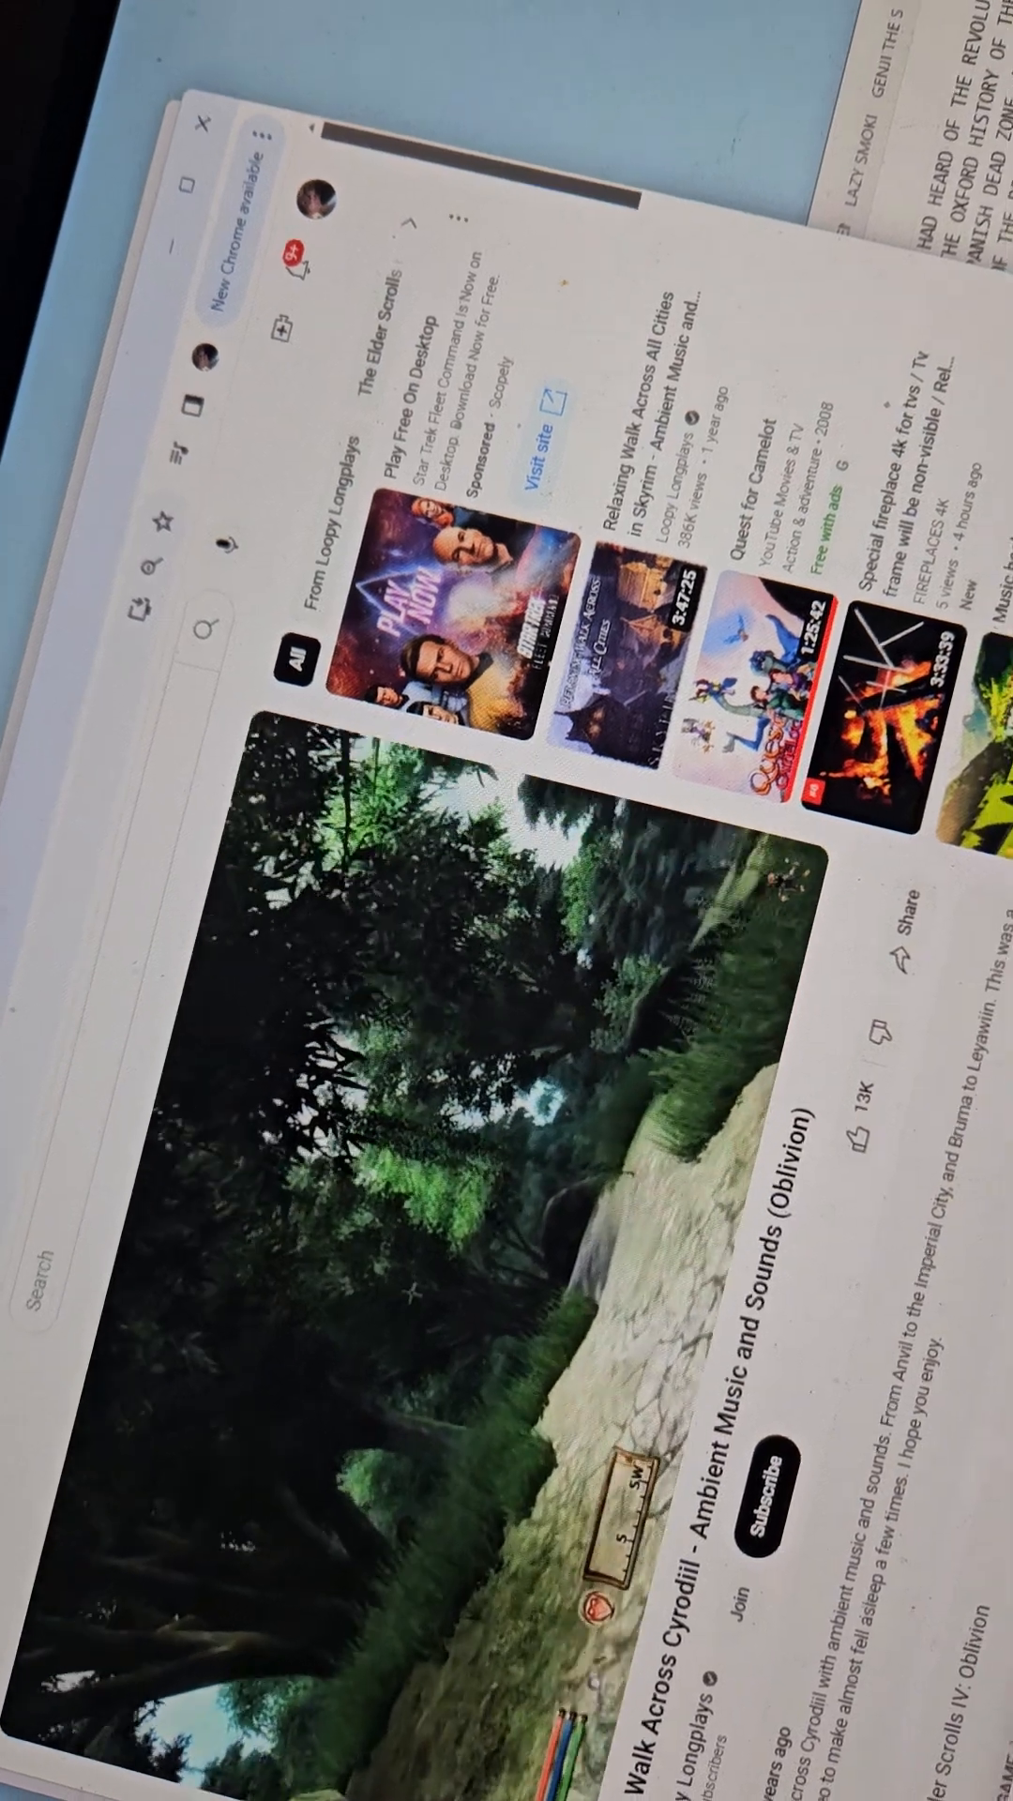
scroll("down", 3)
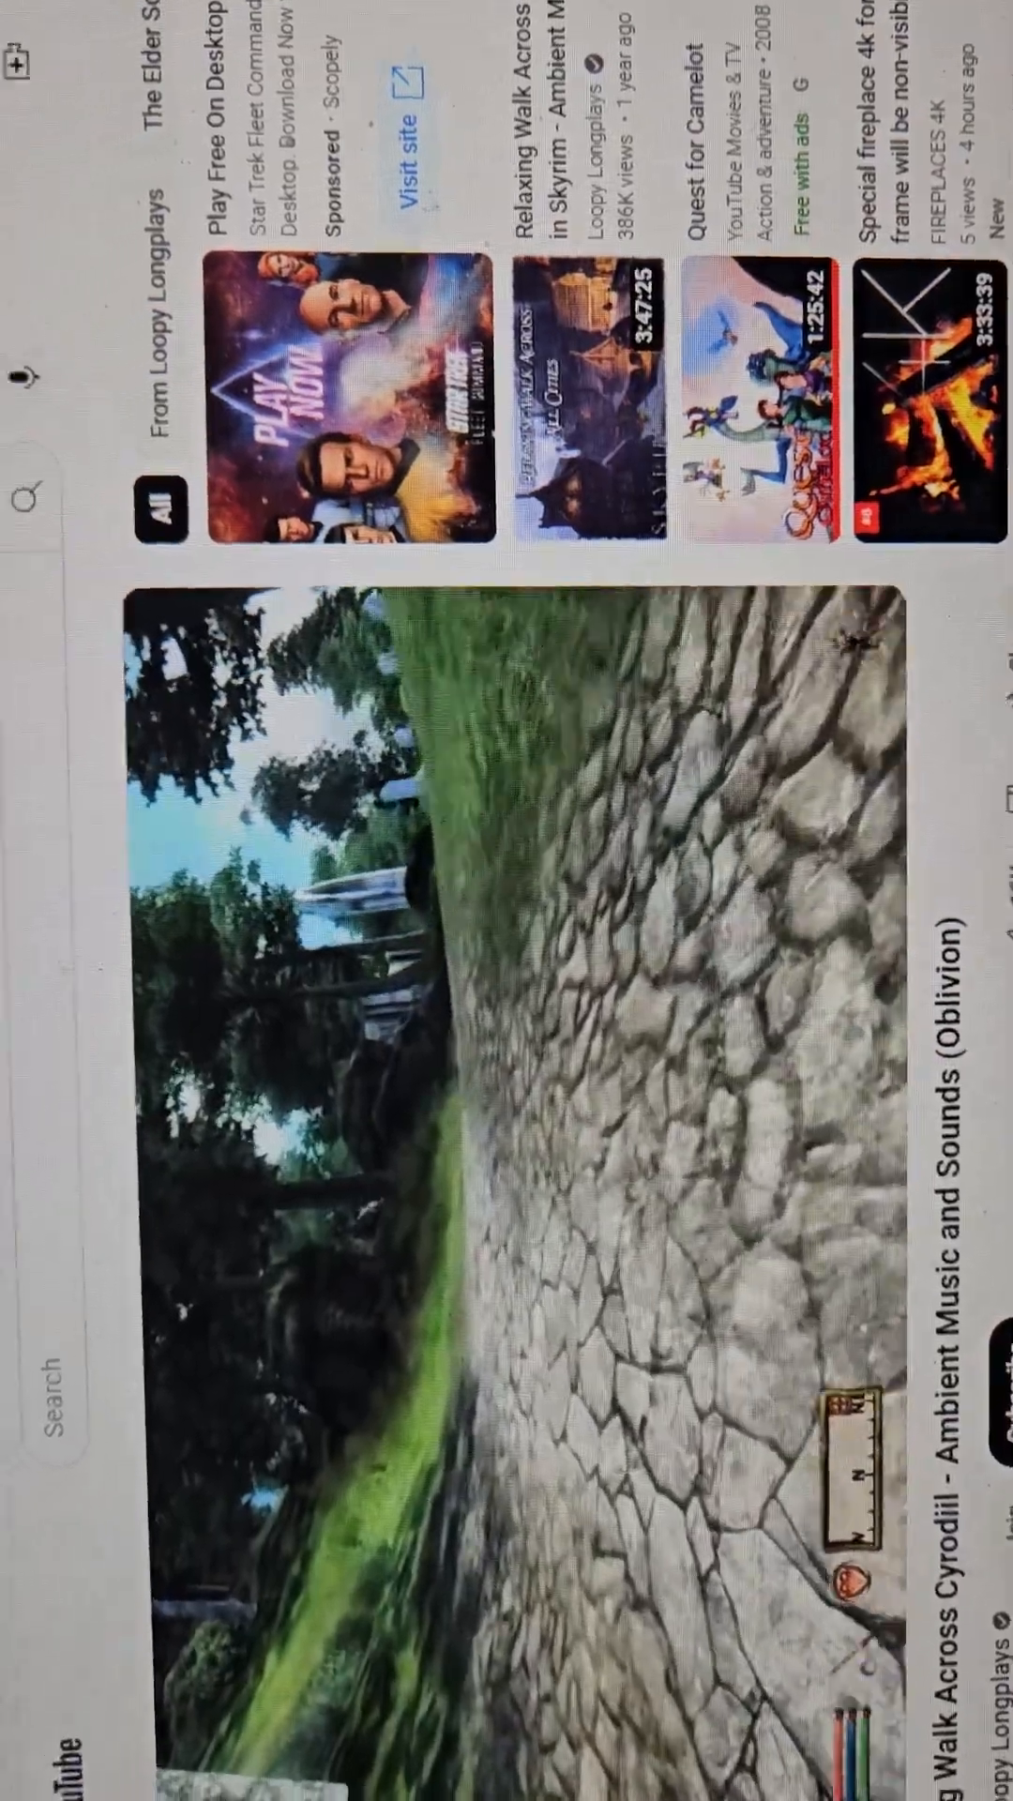
scroll("down", 3)
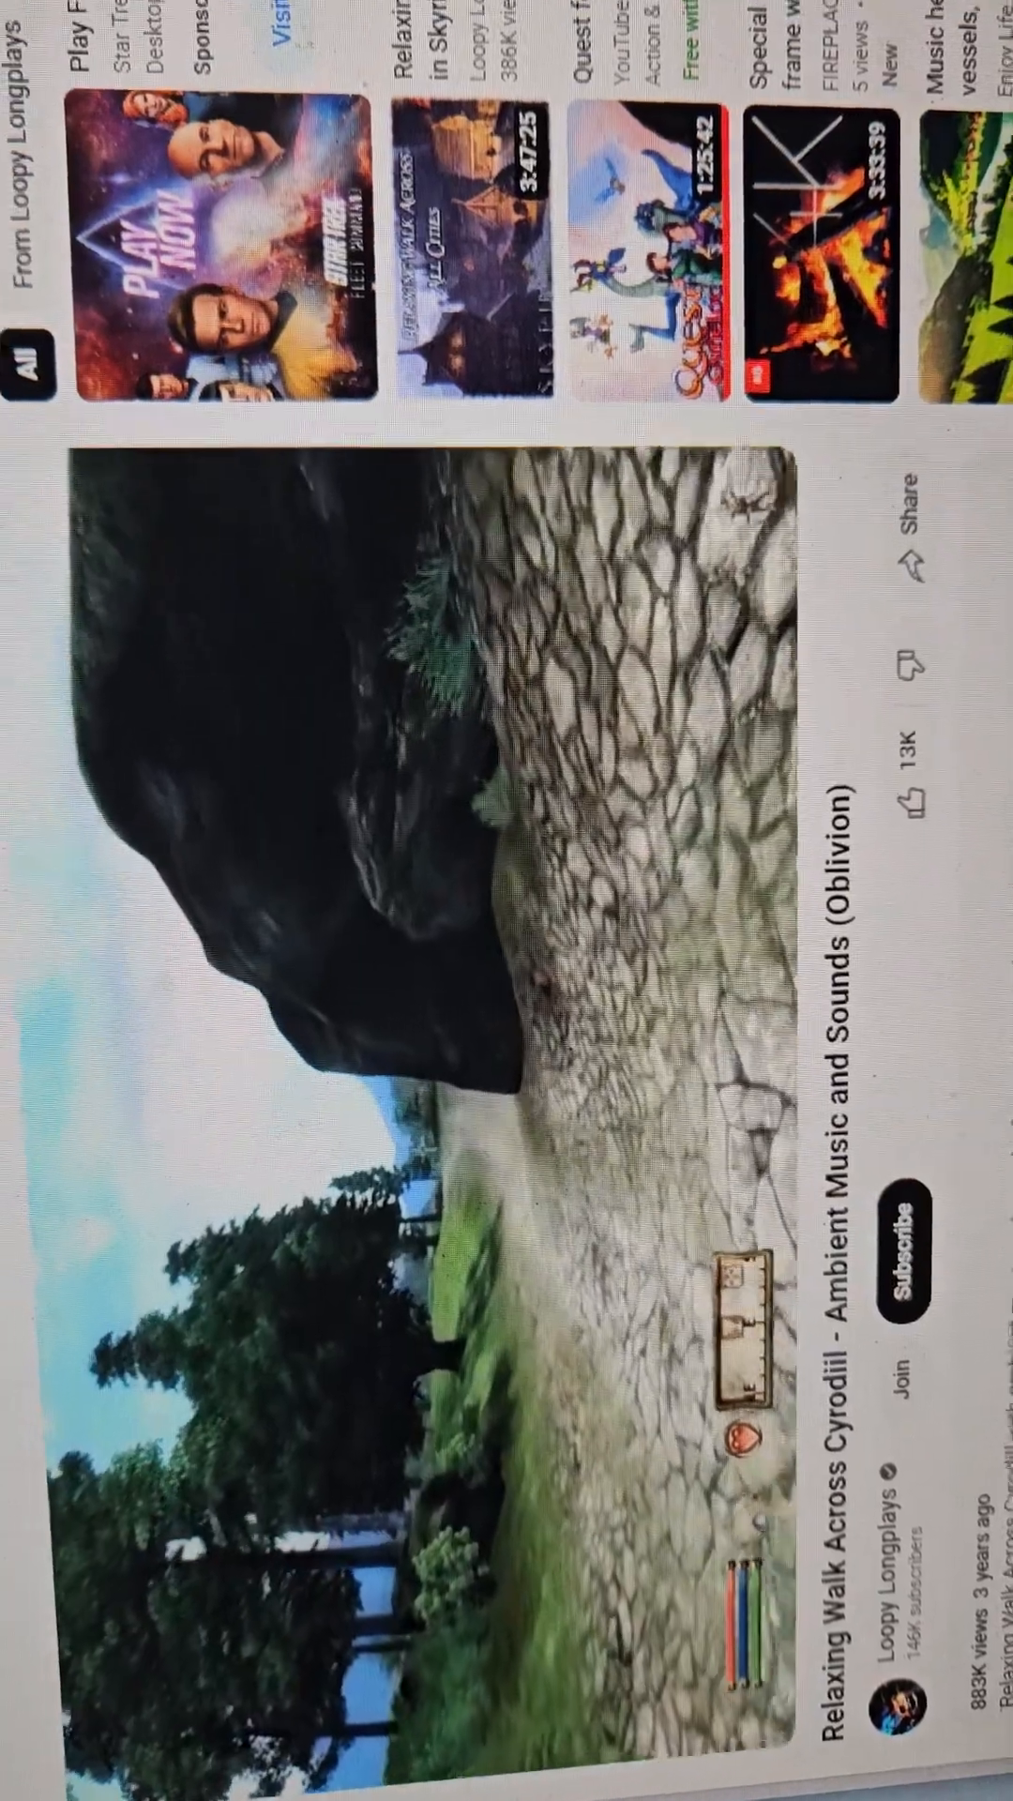
scroll("down", 3)
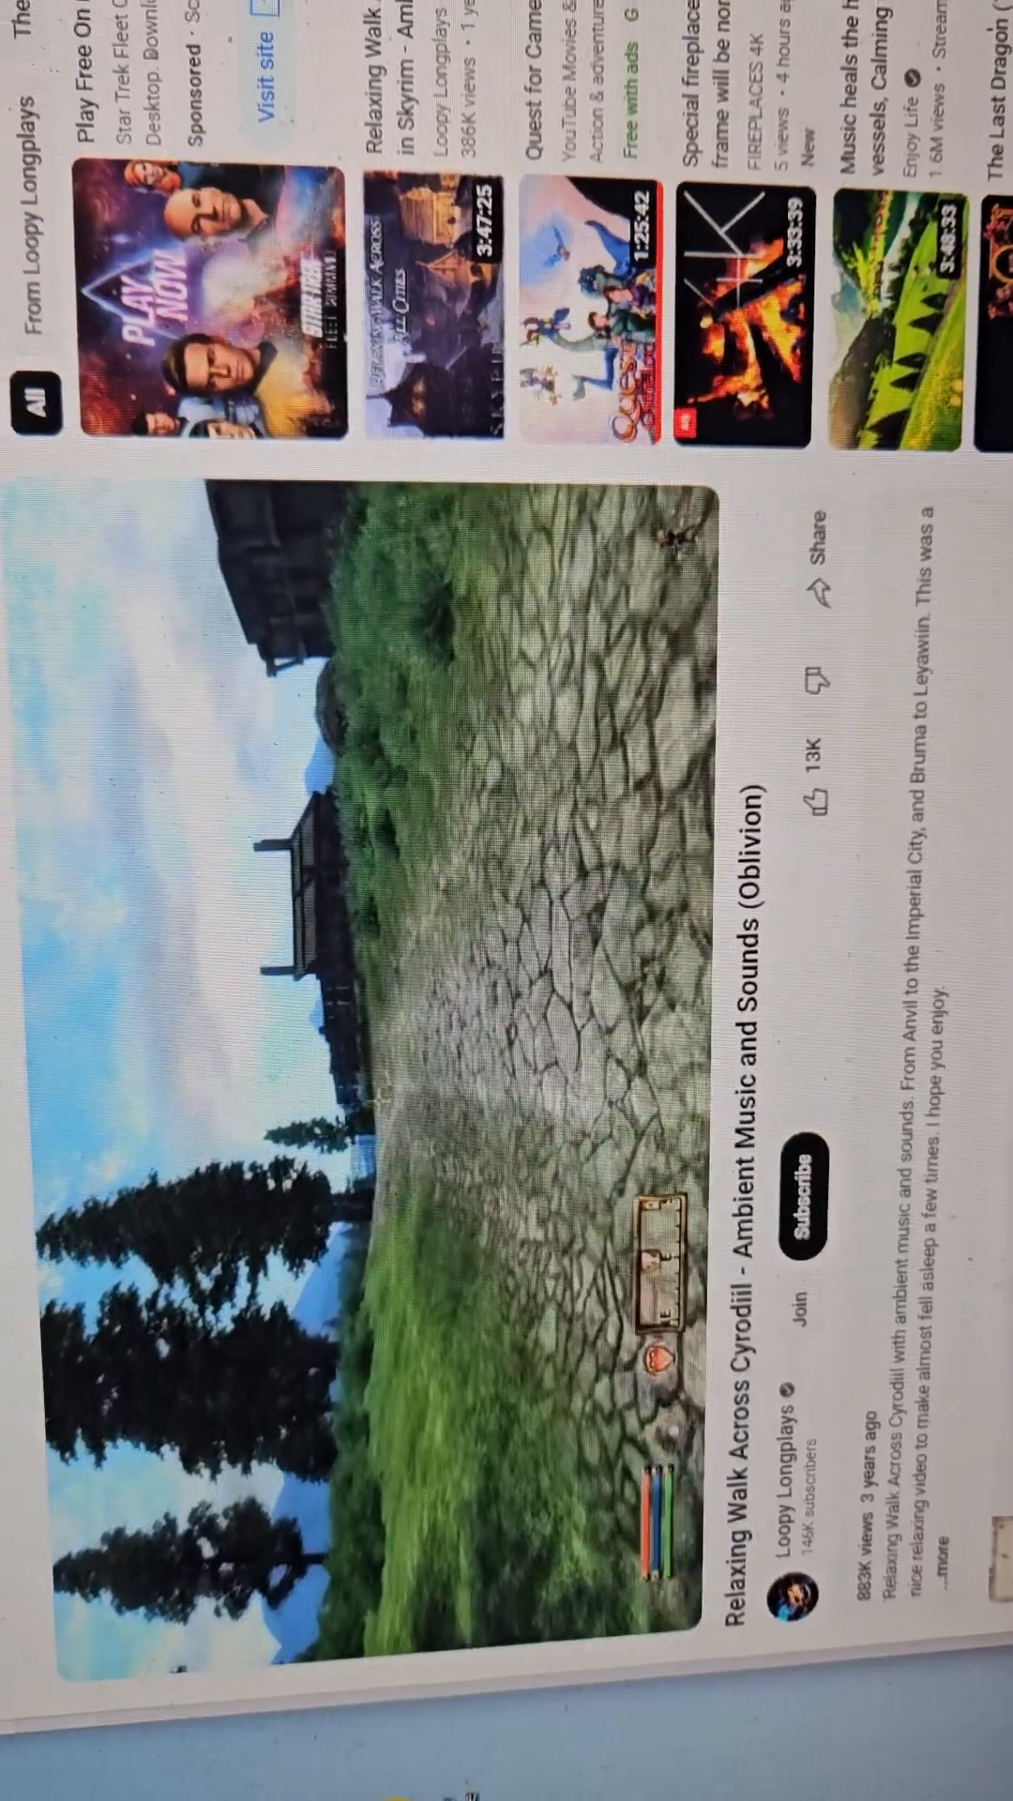
scroll("down", 3)
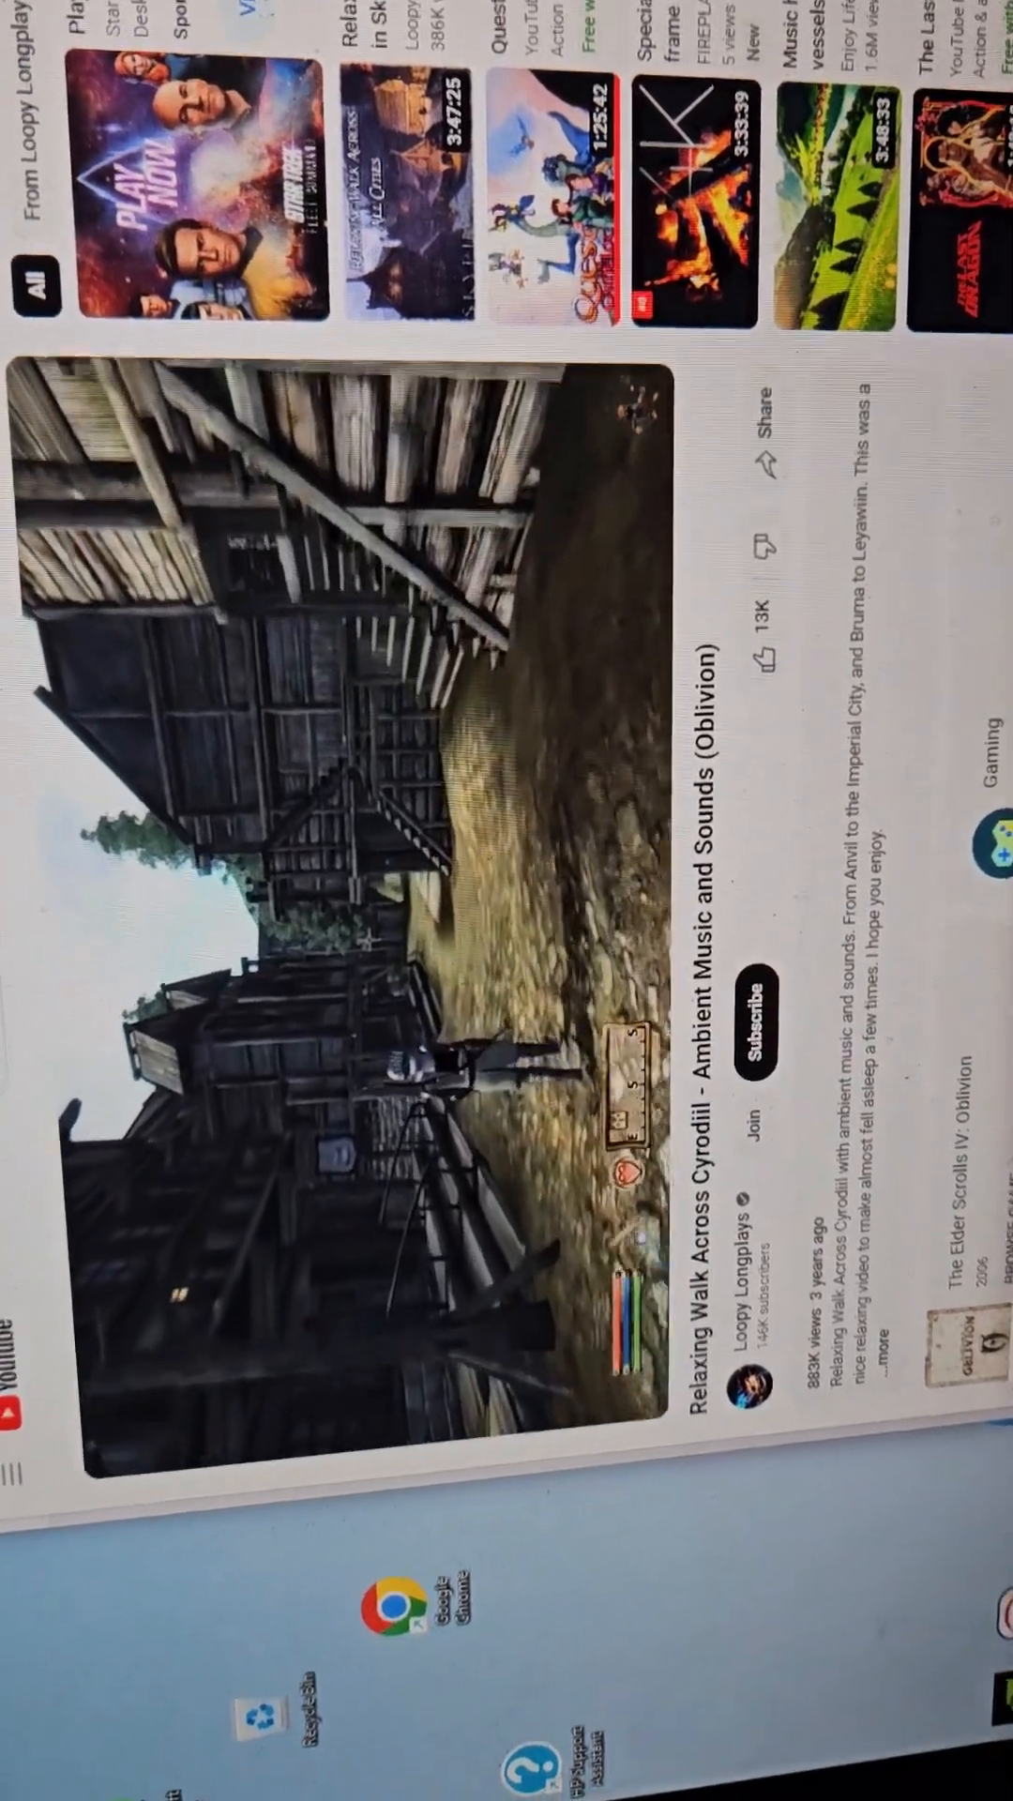
scroll("down", 3)
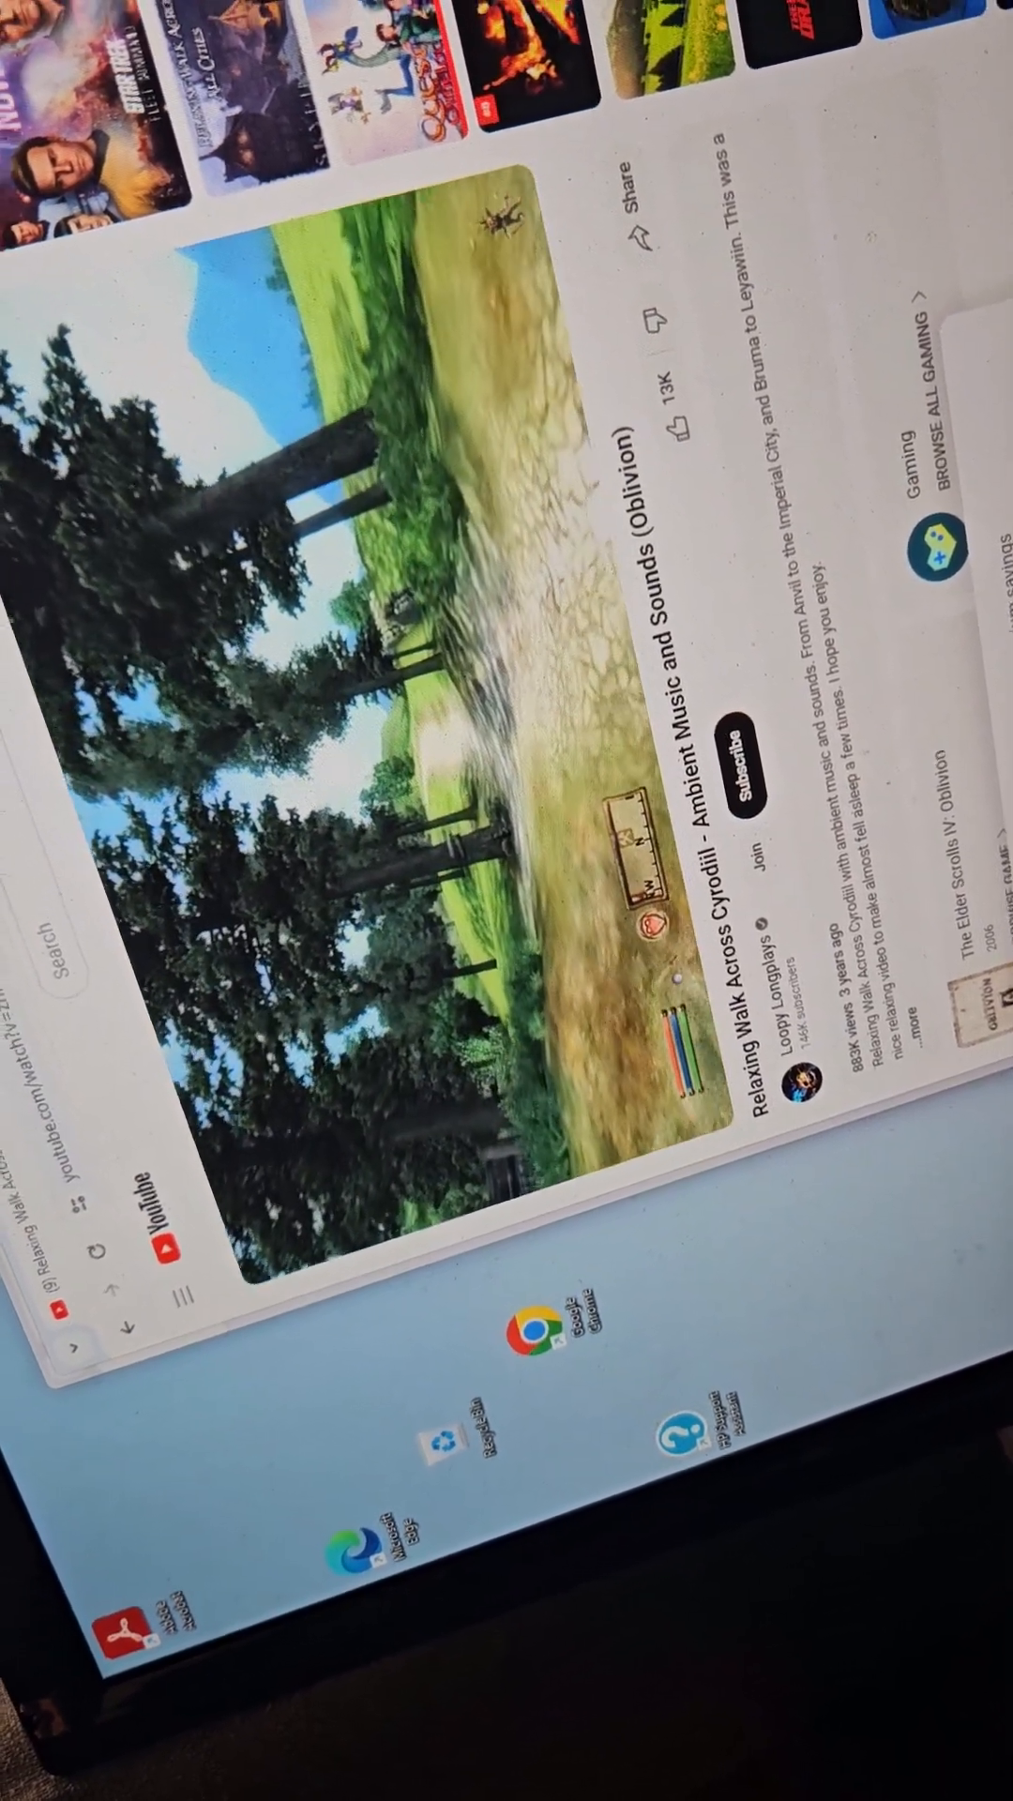
scroll("down", 3)
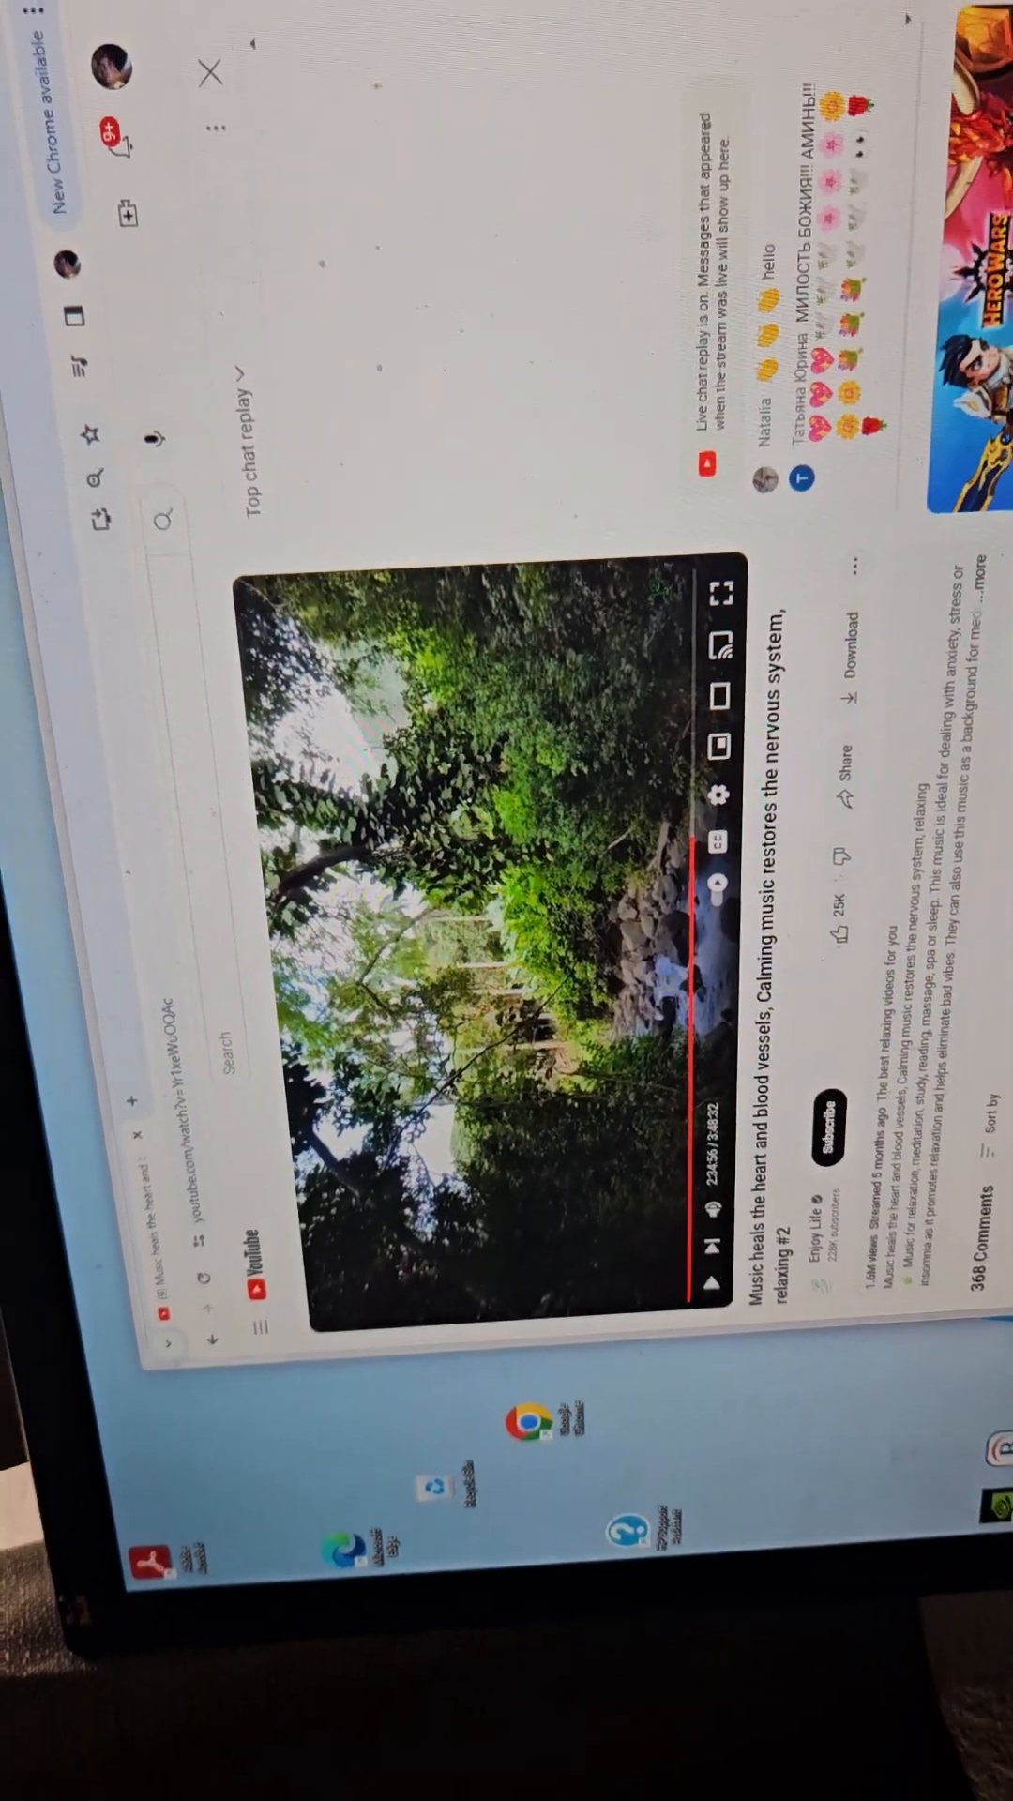
scroll("down", 3)
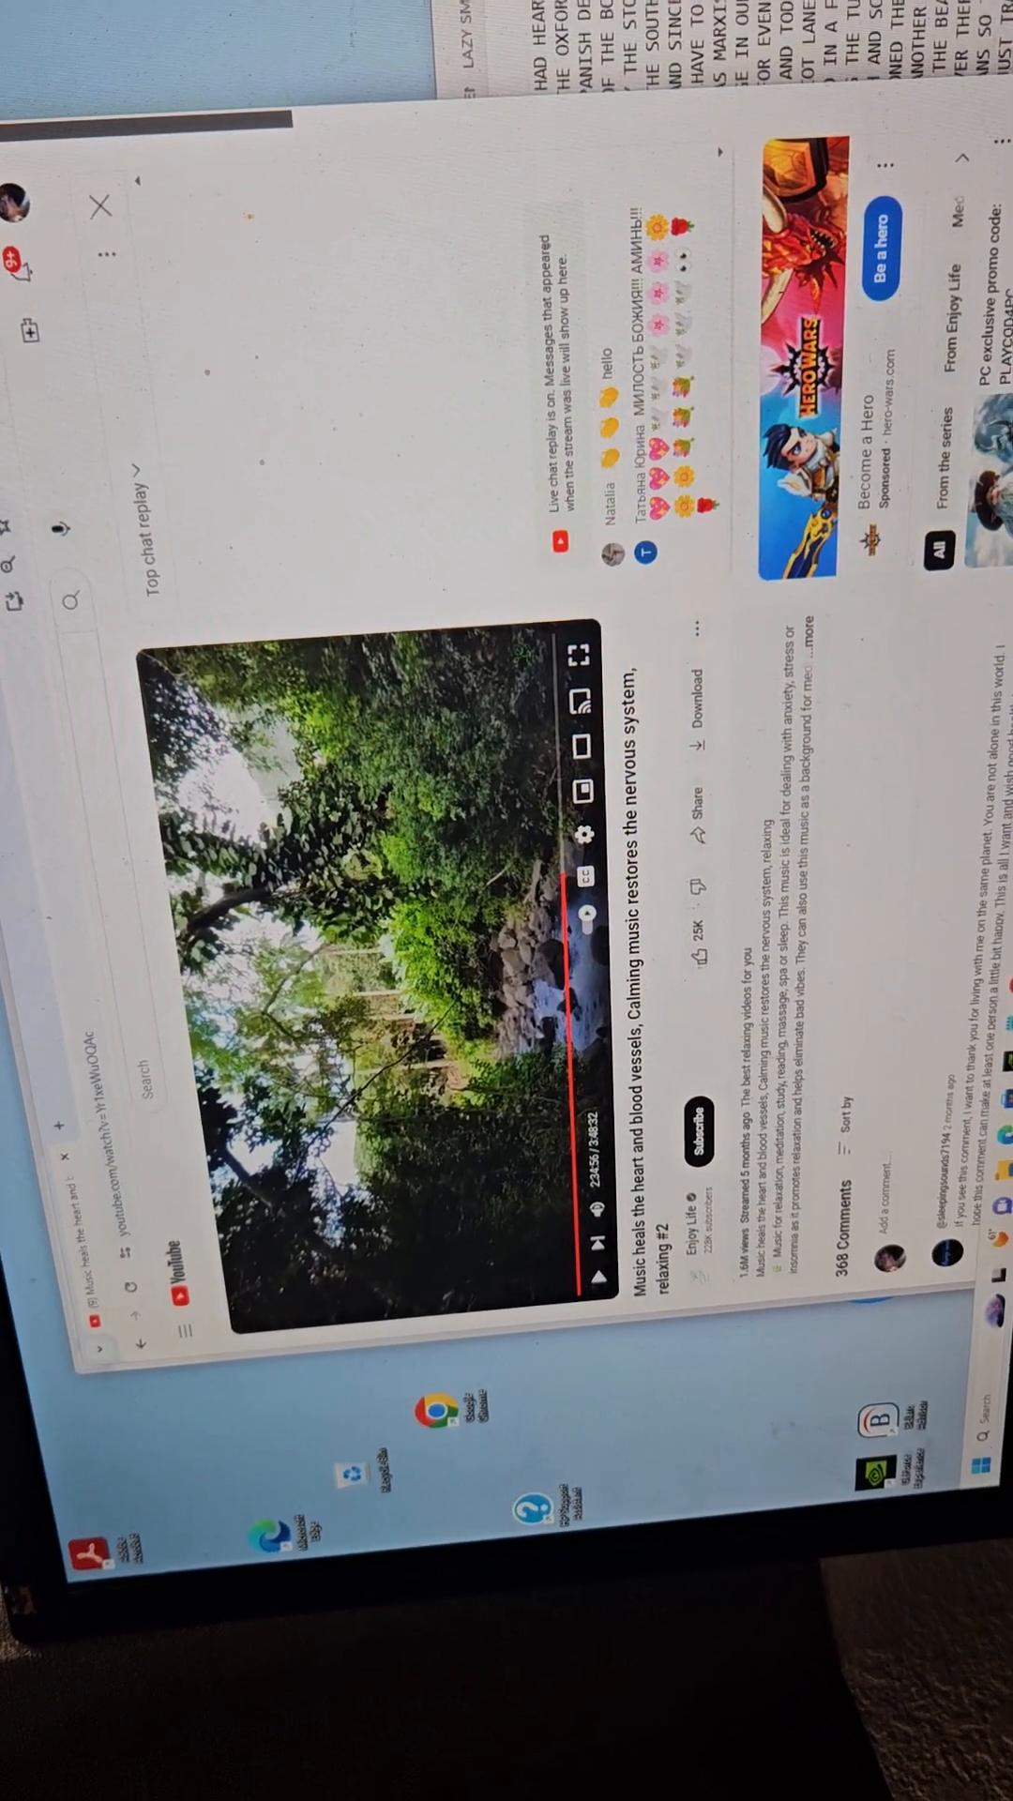